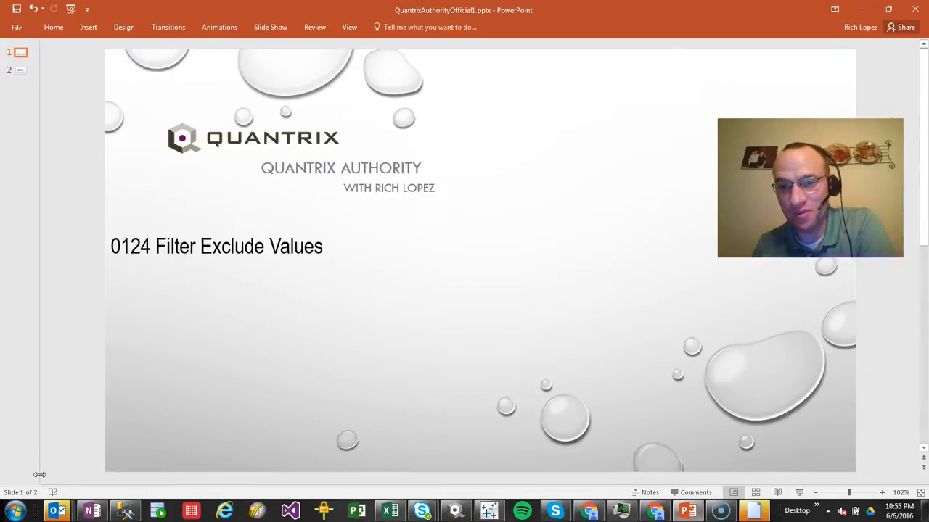
Step: Open PART_DESC_1's Filter settings and try the Values, Expression and Comparison filter types
key("alt+tab")
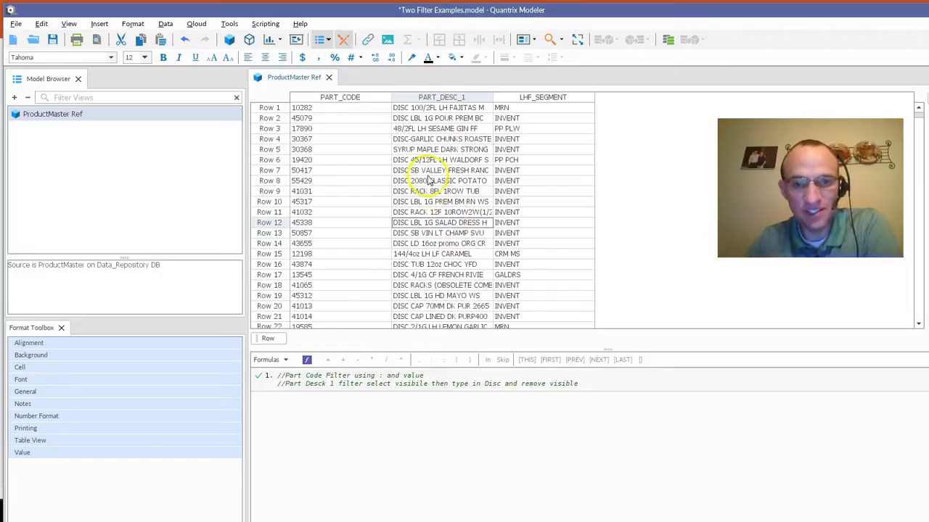
mouse_move(409, 260)
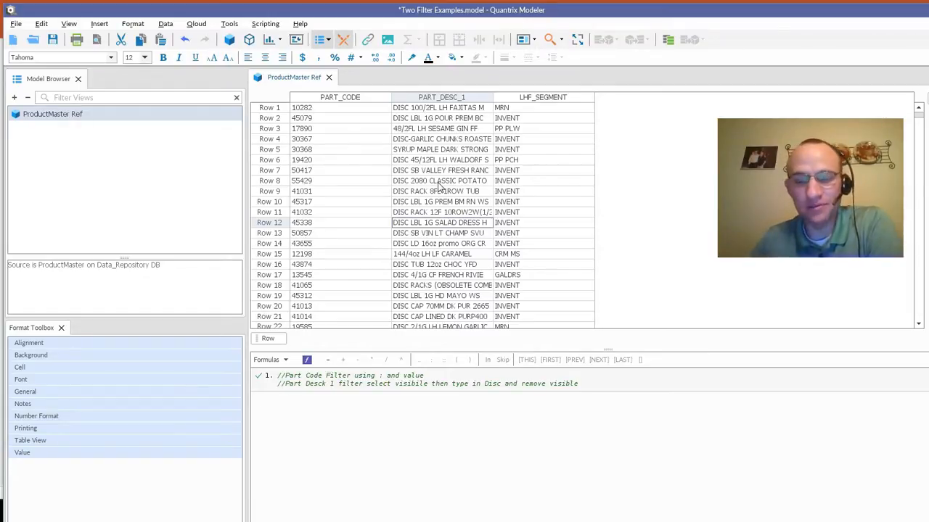
right_click(441, 96)
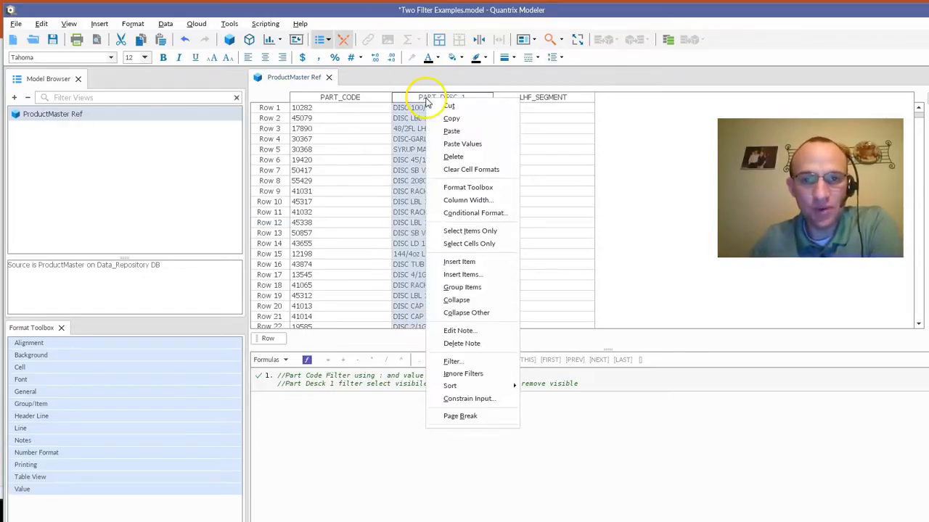
left_click(453, 360)
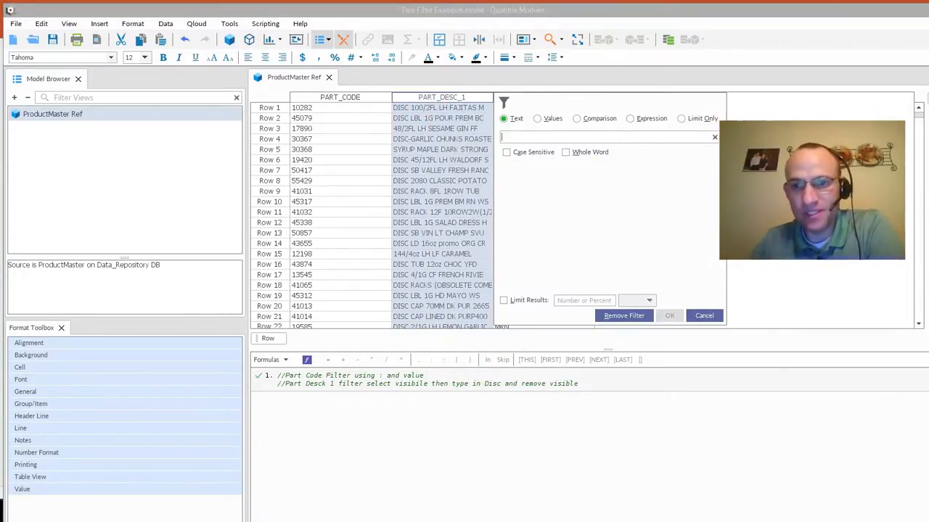
left_click(537, 119)
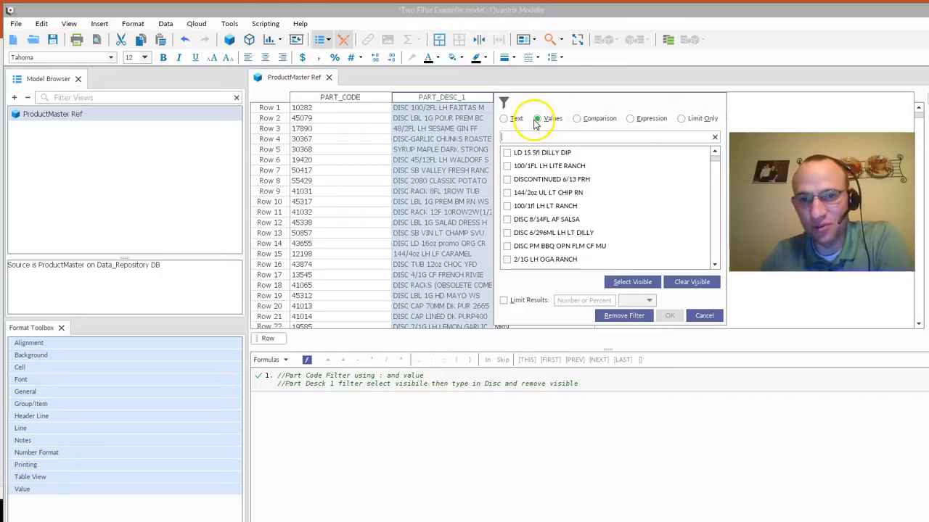
mouse_move(631, 123)
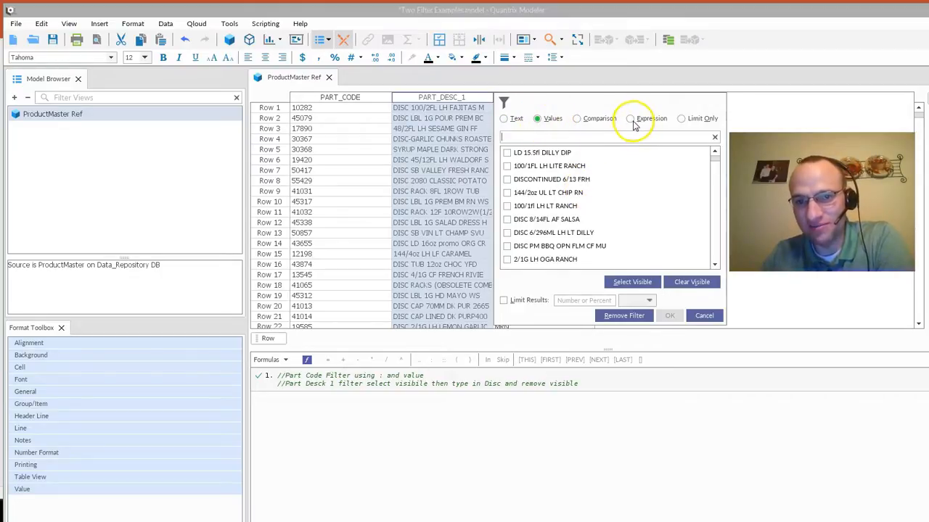
left_click(630, 119)
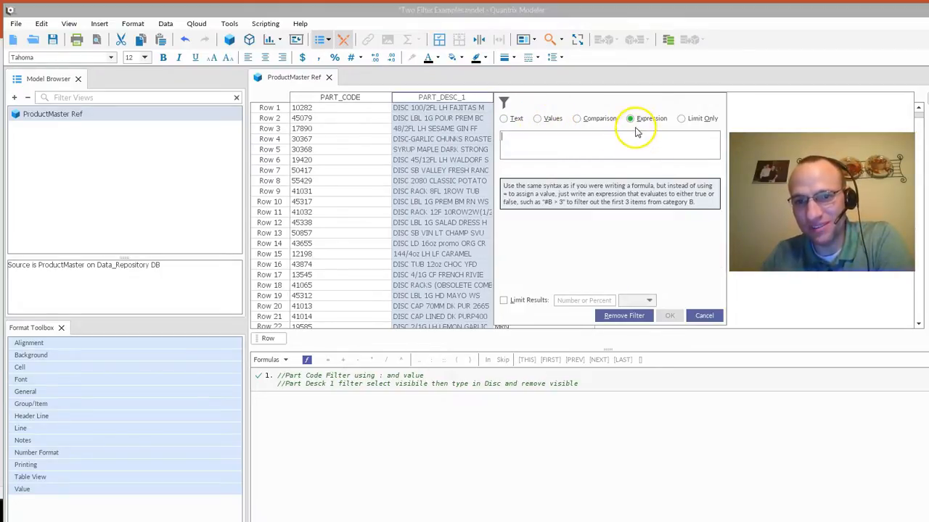
left_click(576, 118)
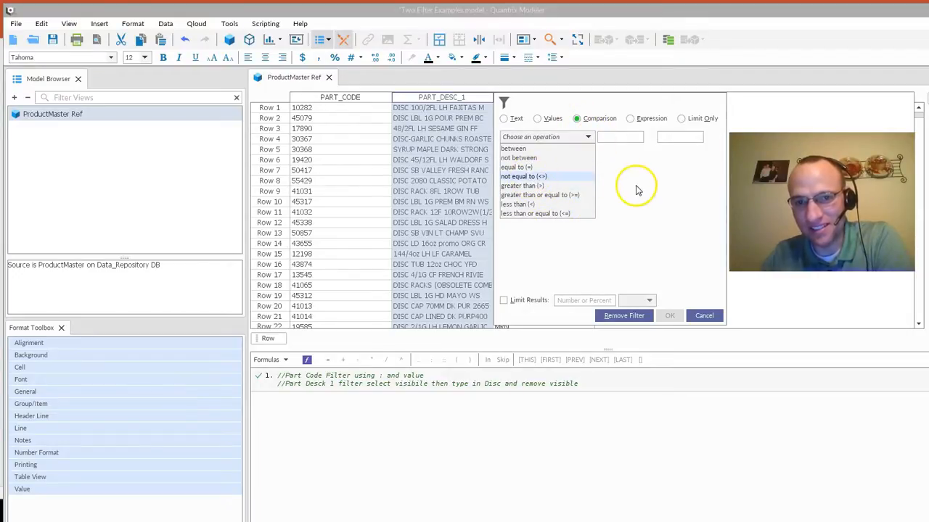
left_click(636, 187)
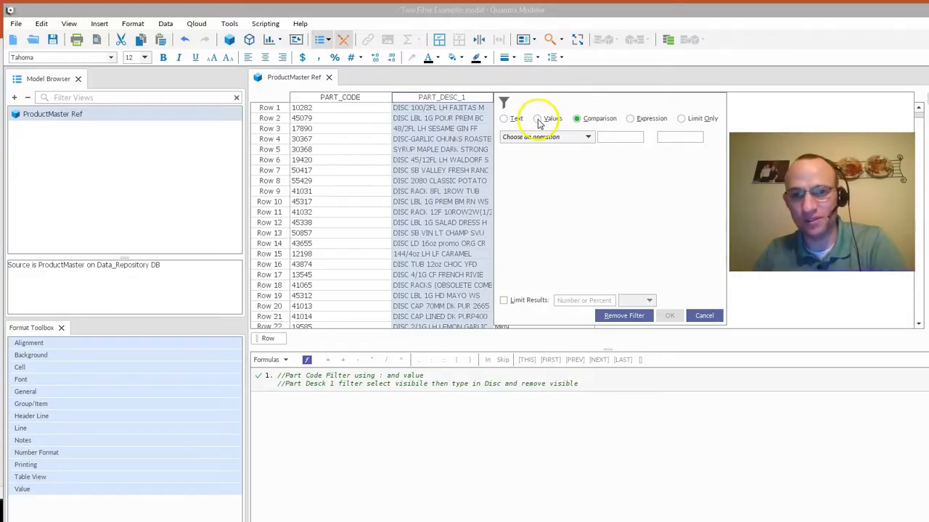
Step: Set a Values filter on PART_DESC_1 that unticks every description matching 'dis', and apply it
left_click(535, 118)
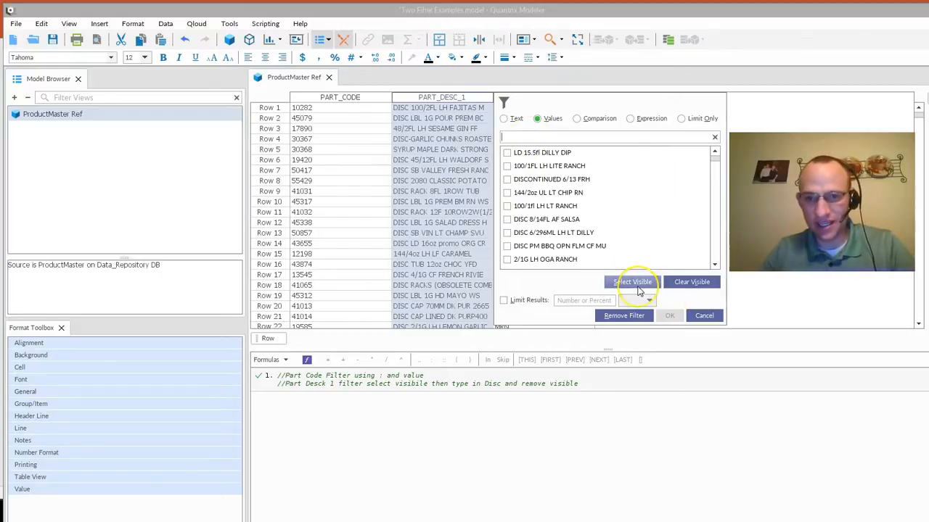
left_click(632, 282)
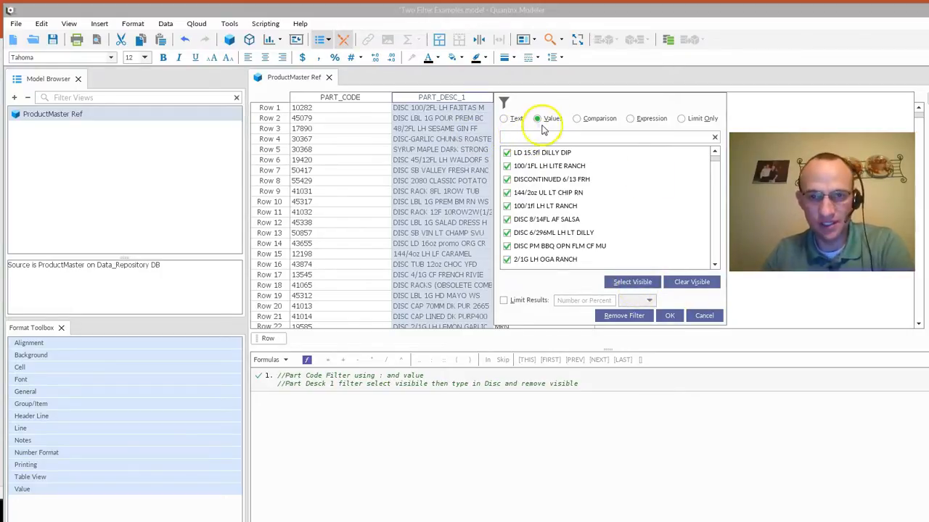
left_click(516, 119)
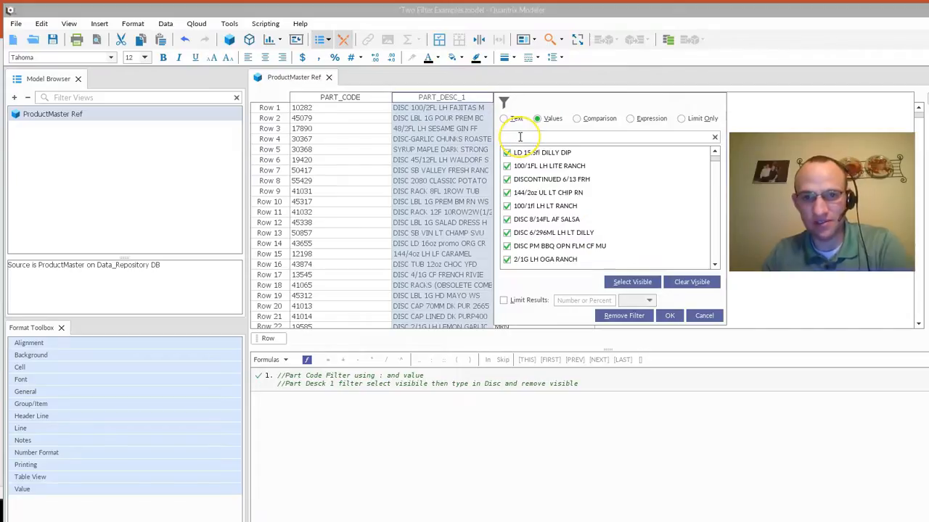
type("disc")
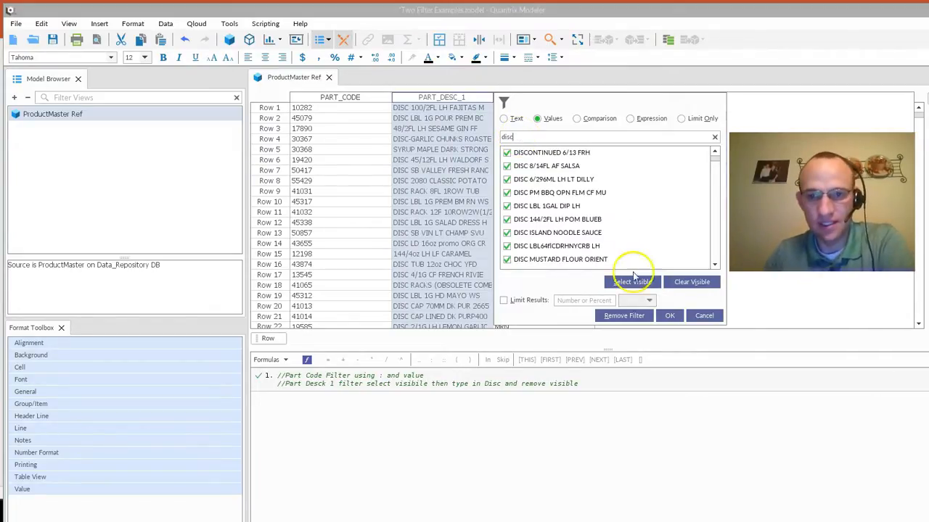
left_click(691, 281)
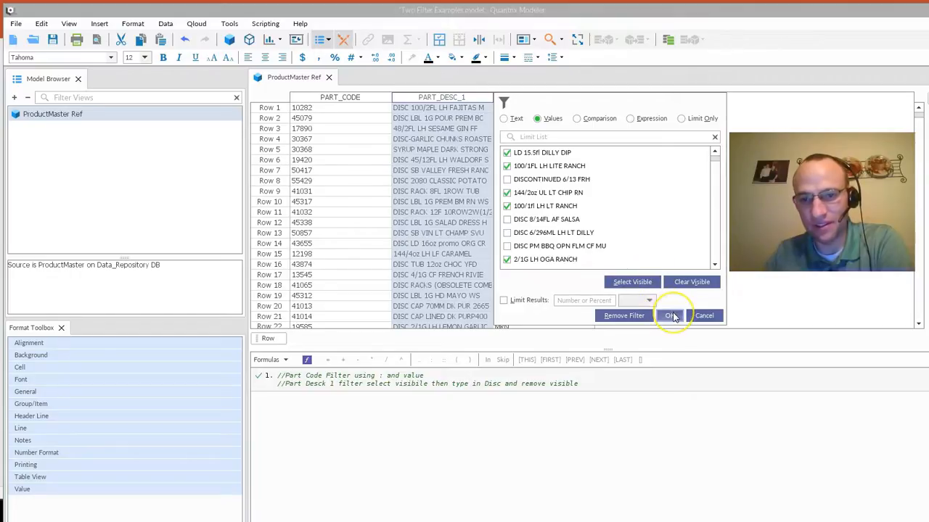
left_click(668, 315)
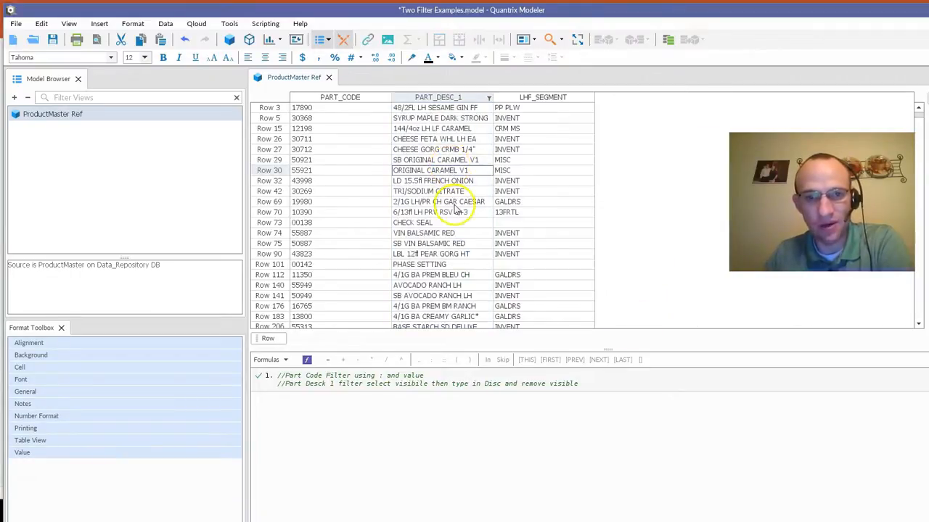
scroll("down", 3)
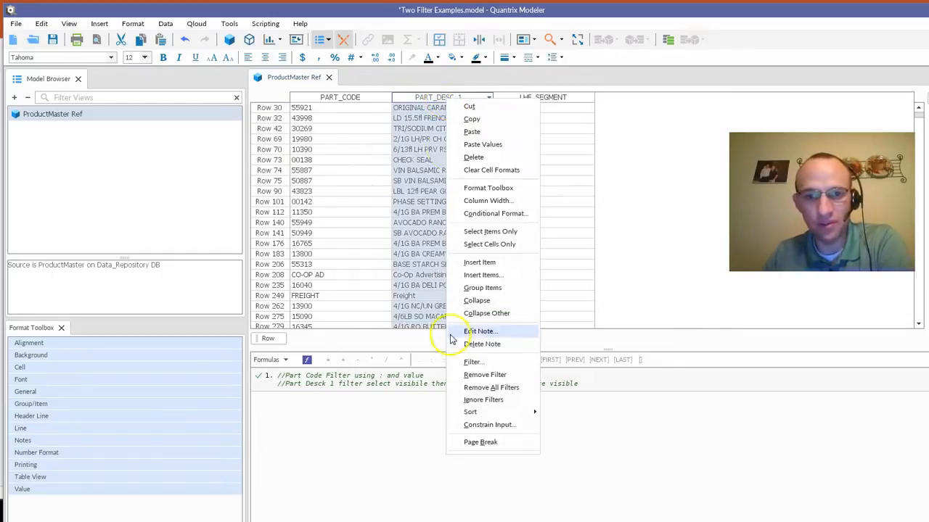
Step: Review the PART_DESC_1 filter's unticked DISC values, keep it, and return to the PowerPoint title slide
left_click(472, 361)
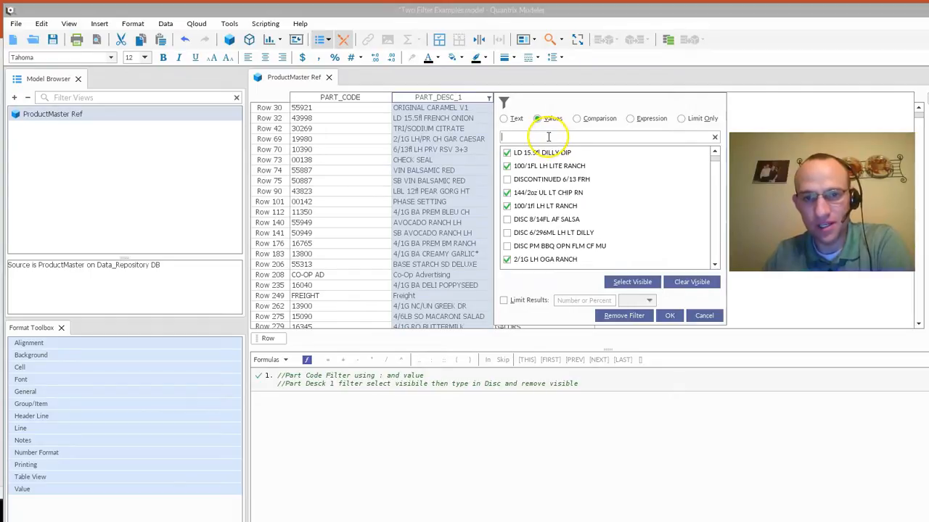
mouse_move(691, 282)
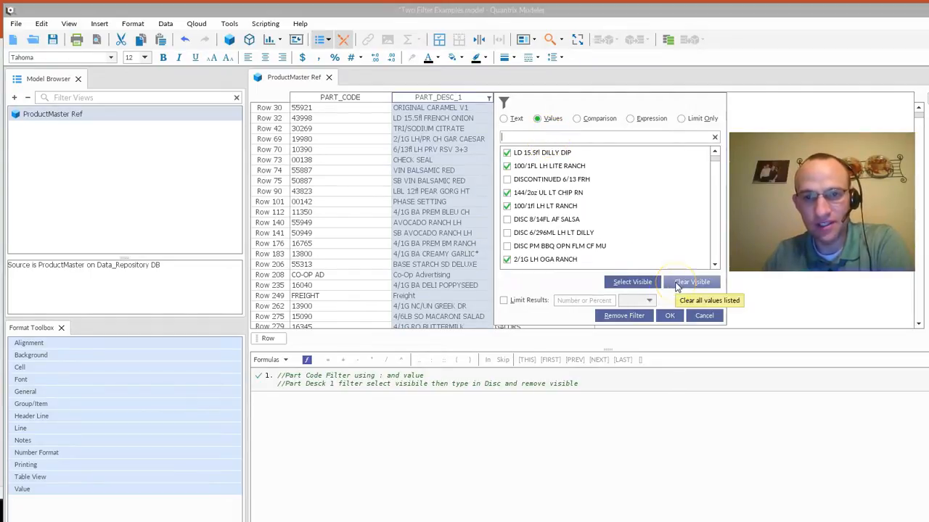
mouse_move(581, 166)
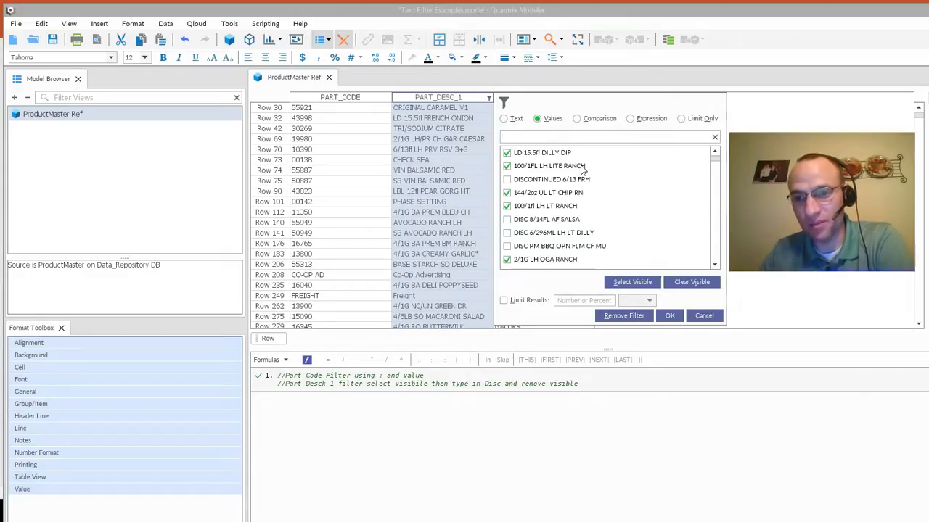
mouse_move(691, 281)
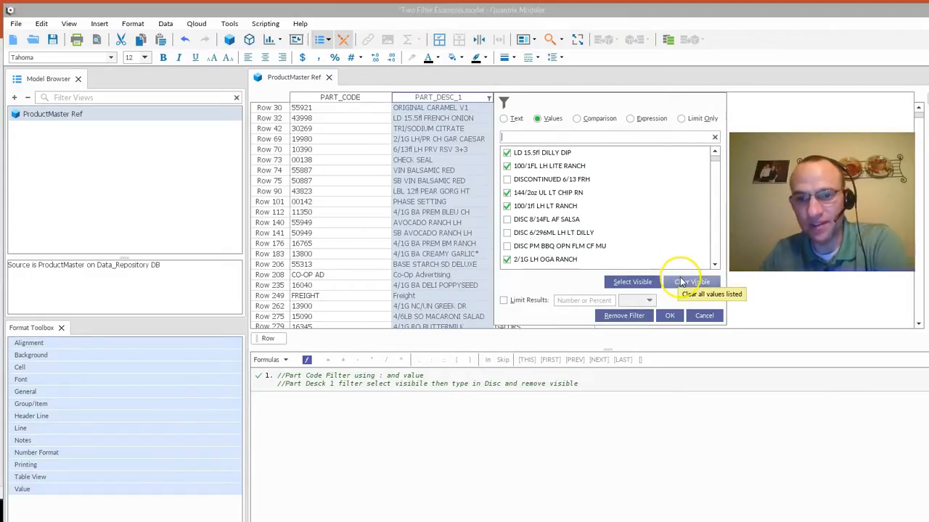
mouse_move(698, 347)
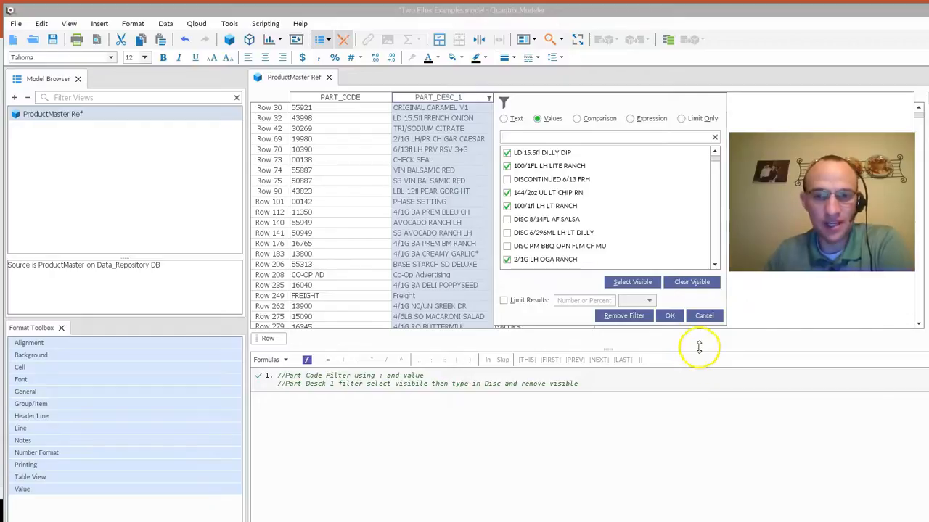
left_click(669, 315)
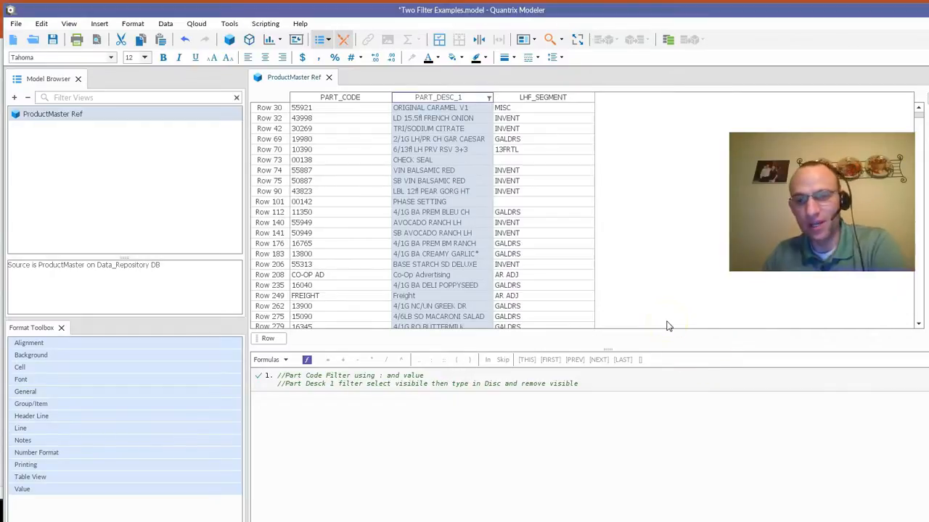
left_click(687, 510)
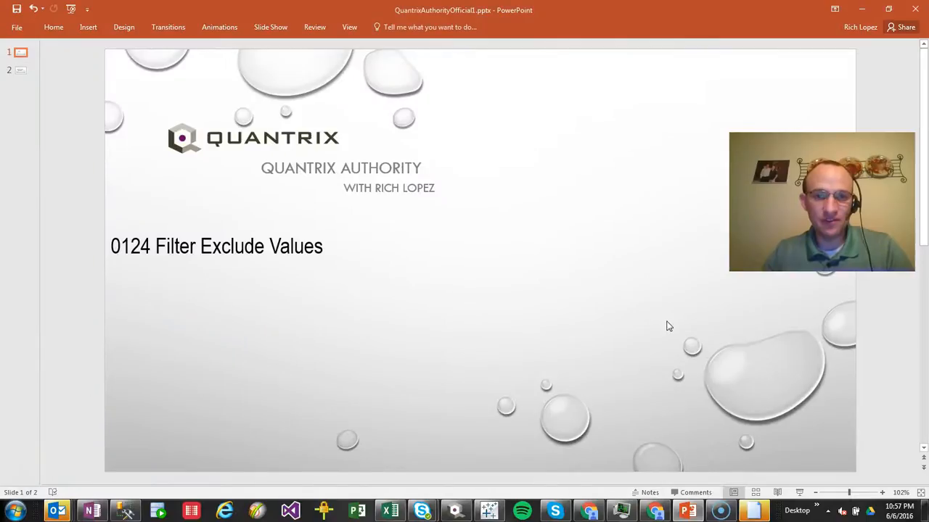